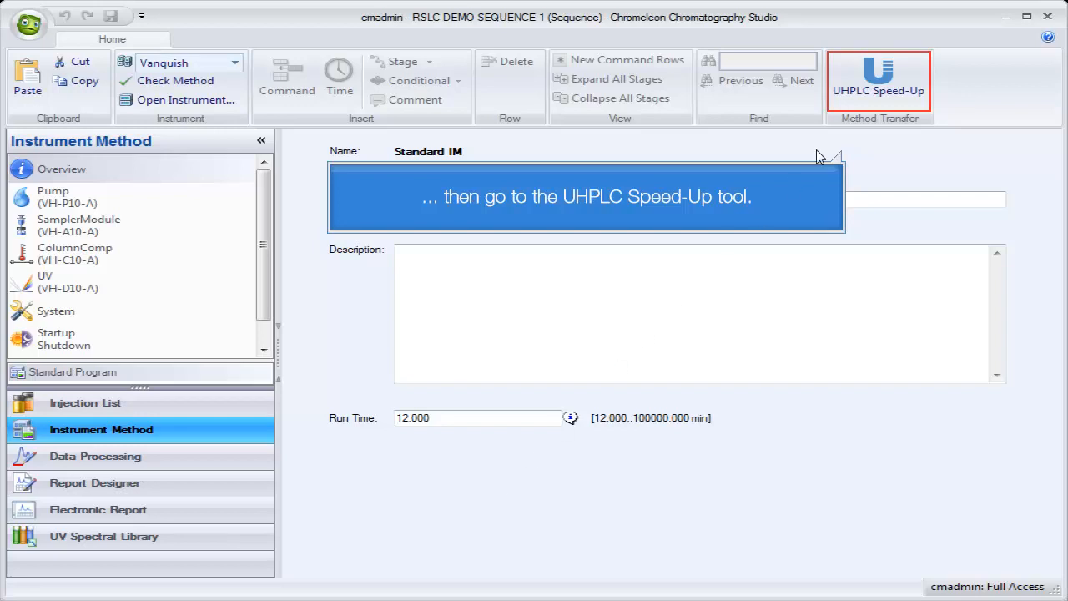
Launch UHPLC Speed-Up for Standard IM and enter a maximum pressure of 120 bar
left_click(878, 80)
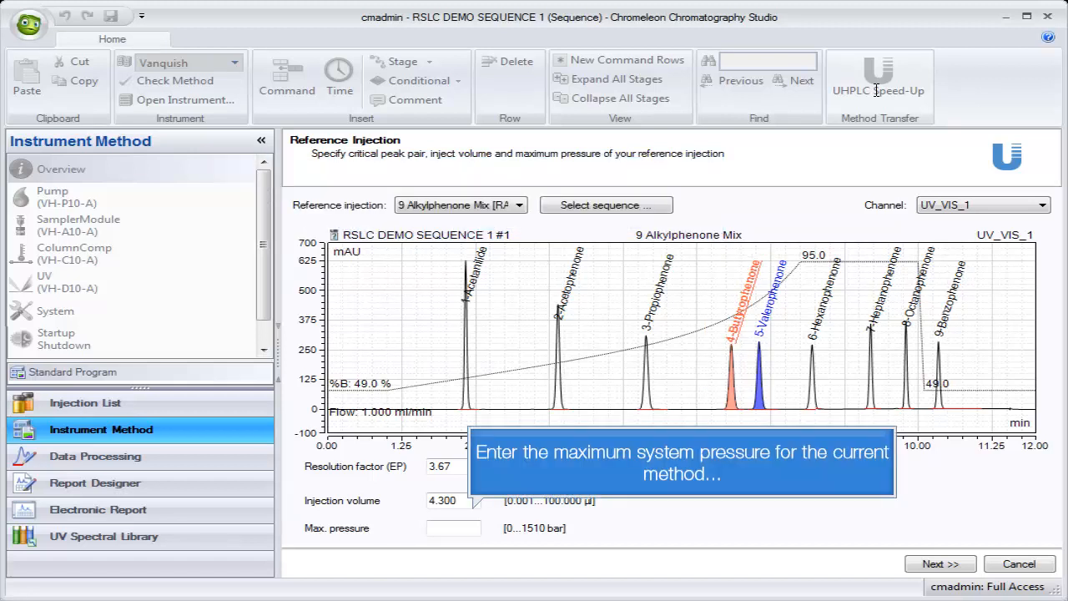
left_click(454, 527)
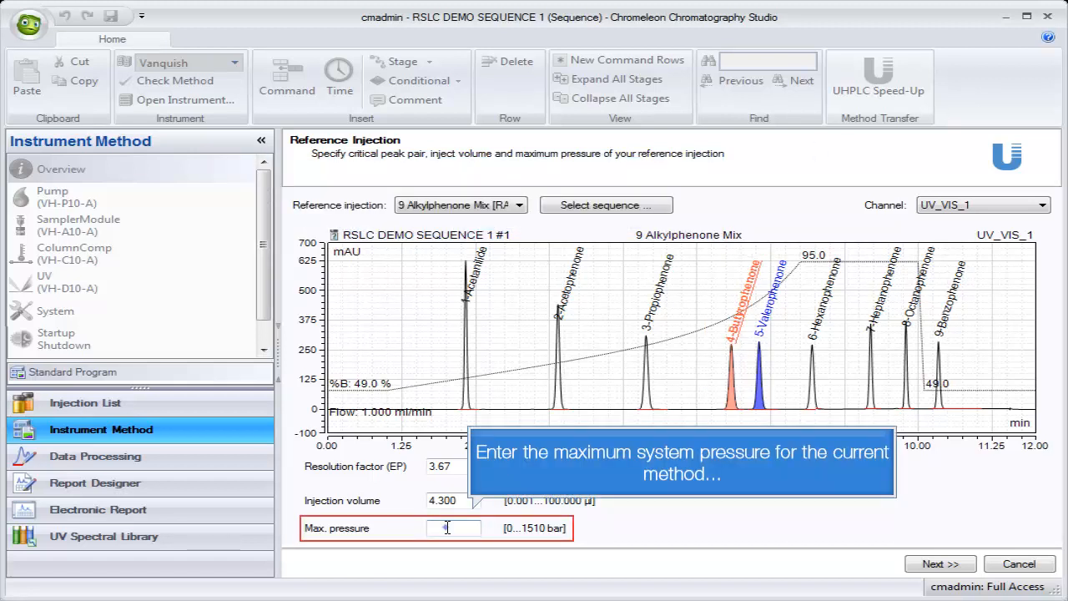
type("120")
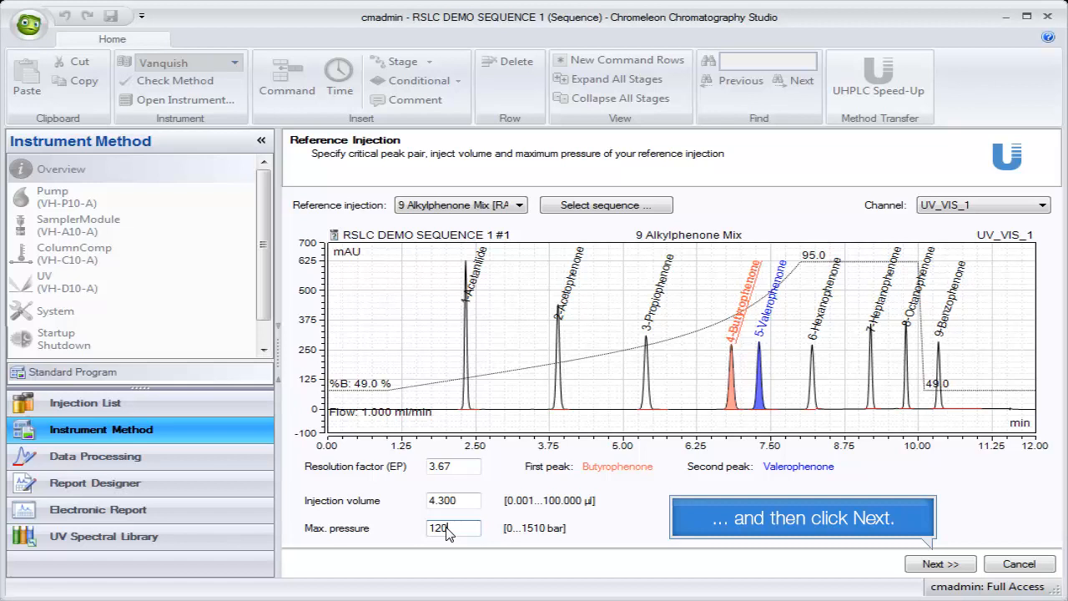
Define the current column as 150.0 mm length, 4.6 mm diameter, 5.0 µm particles
left_click(942, 564)
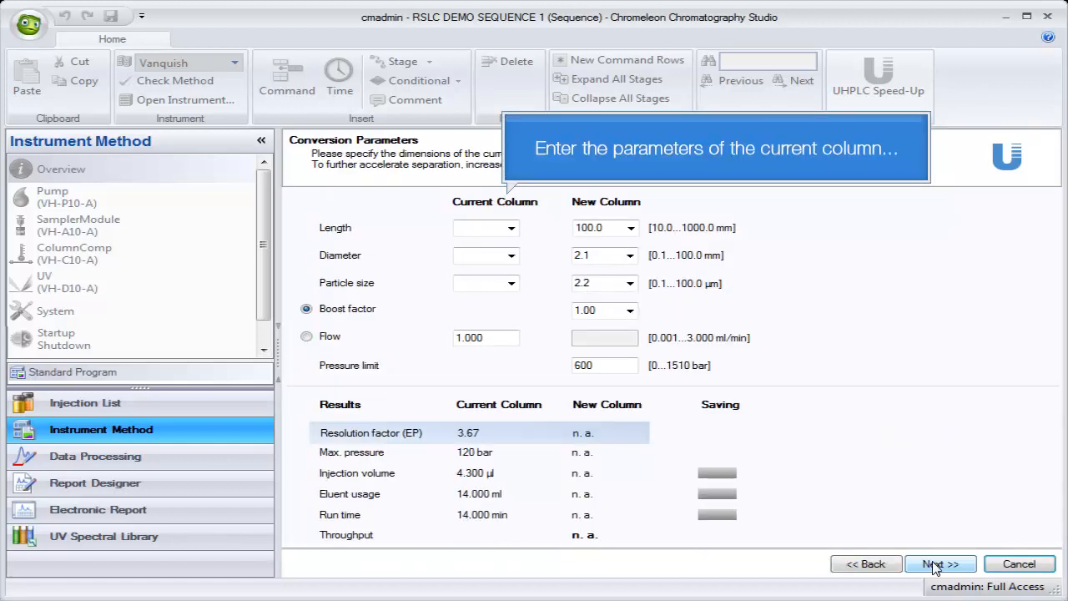
left_click(511, 227)
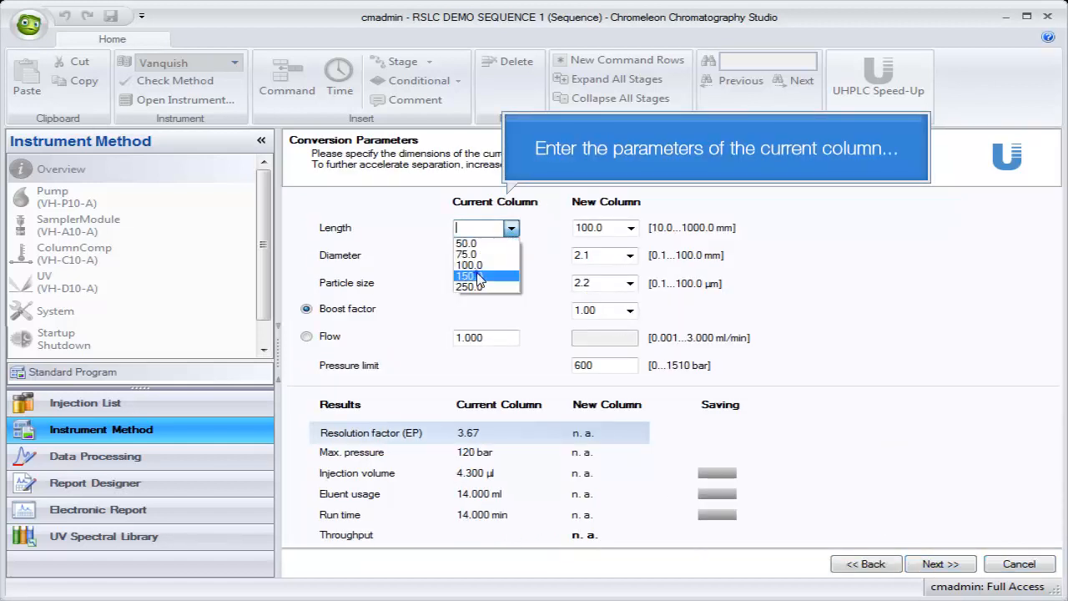
left_click(464, 275)
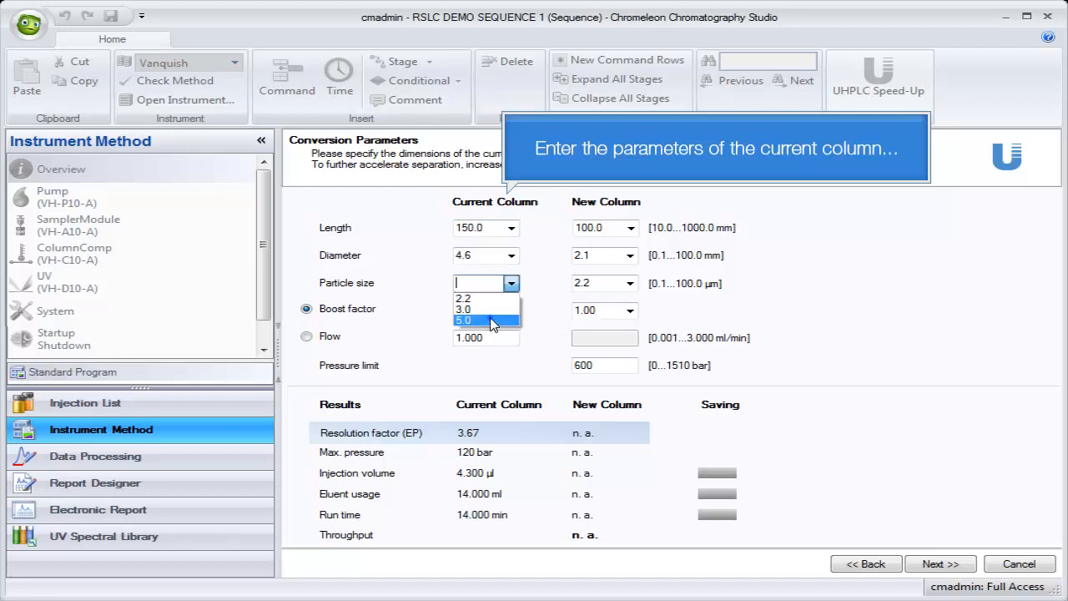
left_click(464, 320)
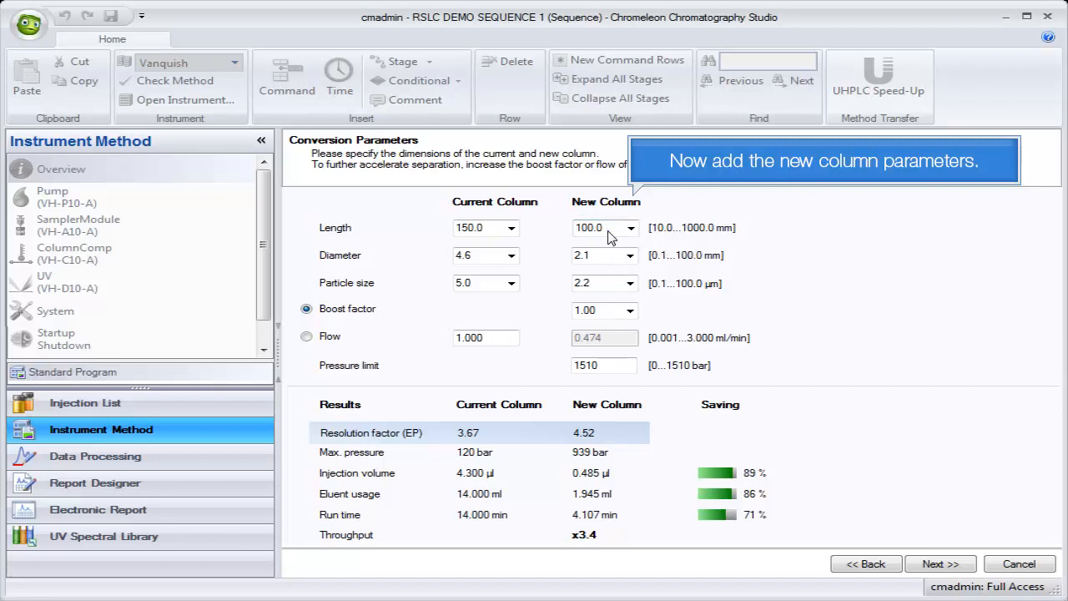
Set the new column length to 50.0 mm, giving 1.027 min run time and x13.6 throughput
left_click(631, 227)
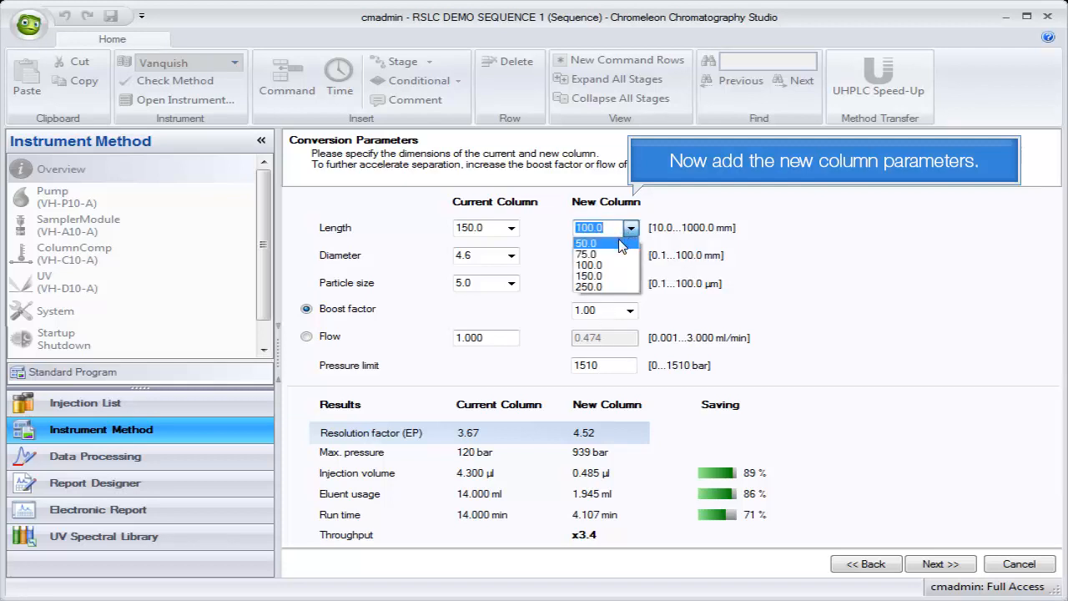
left_click(587, 244)
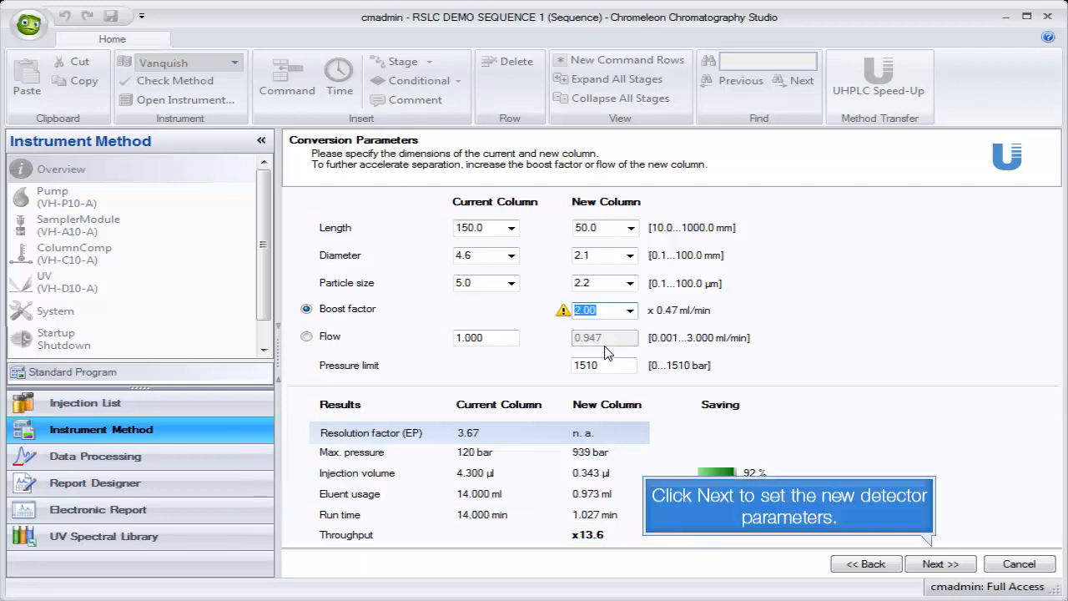
mouse_move(698, 409)
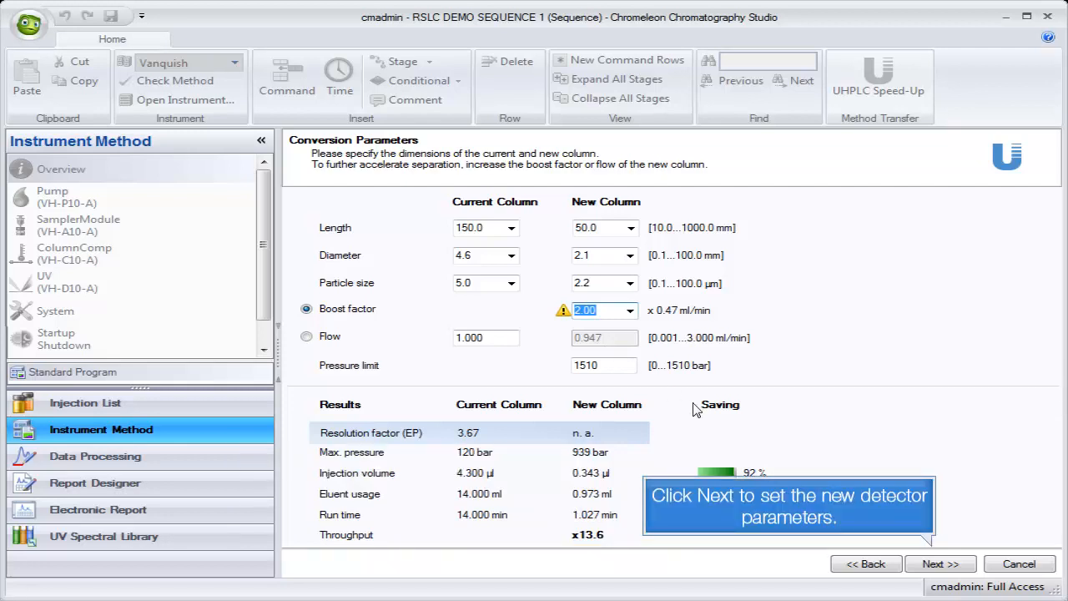
Accept the recalculated detector settings and save the method as Standard IM_Converted
left_click(941, 564)
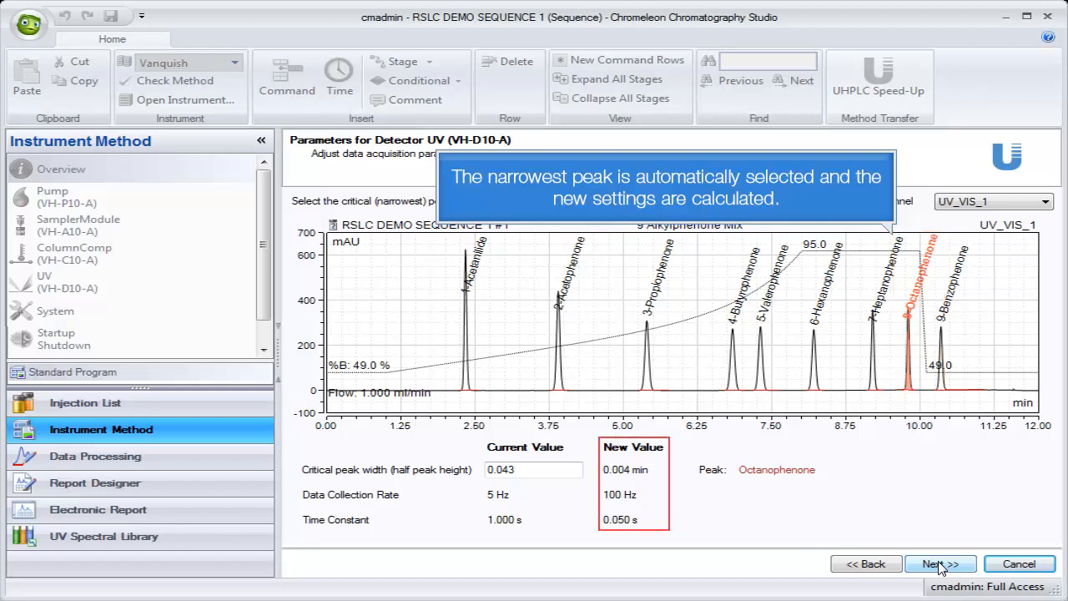
left_click(941, 564)
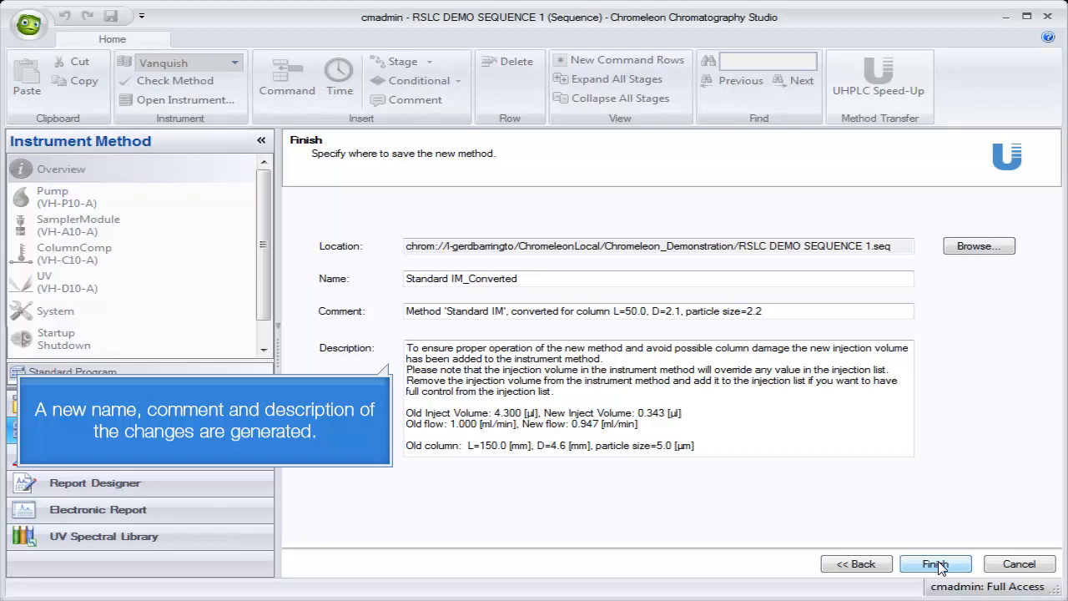
left_click(934, 564)
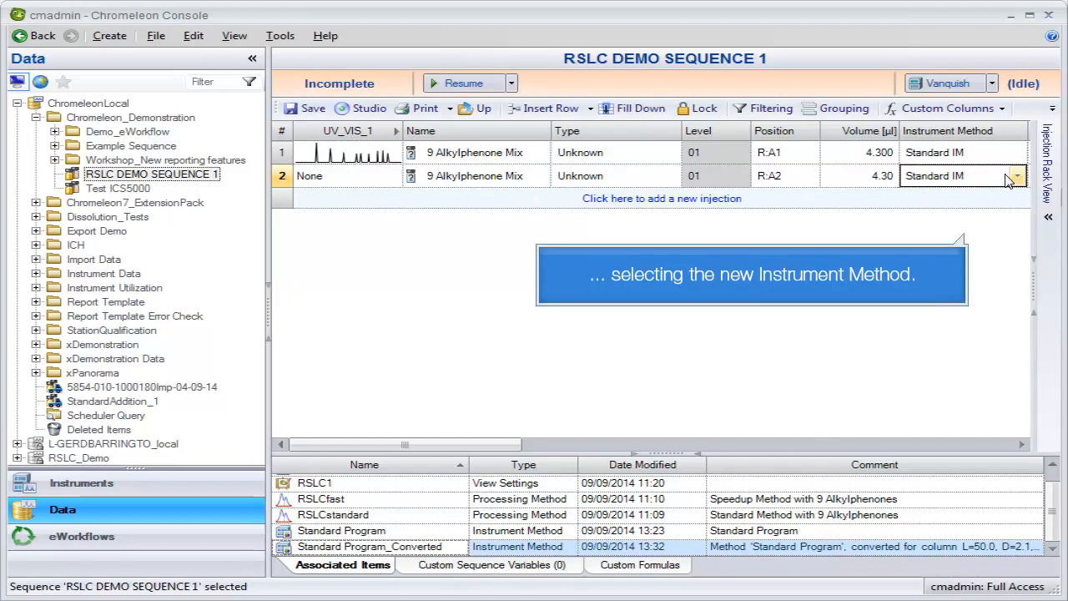
Assign Standard IM_Converted as the instrument method of injection 2
left_click(1018, 176)
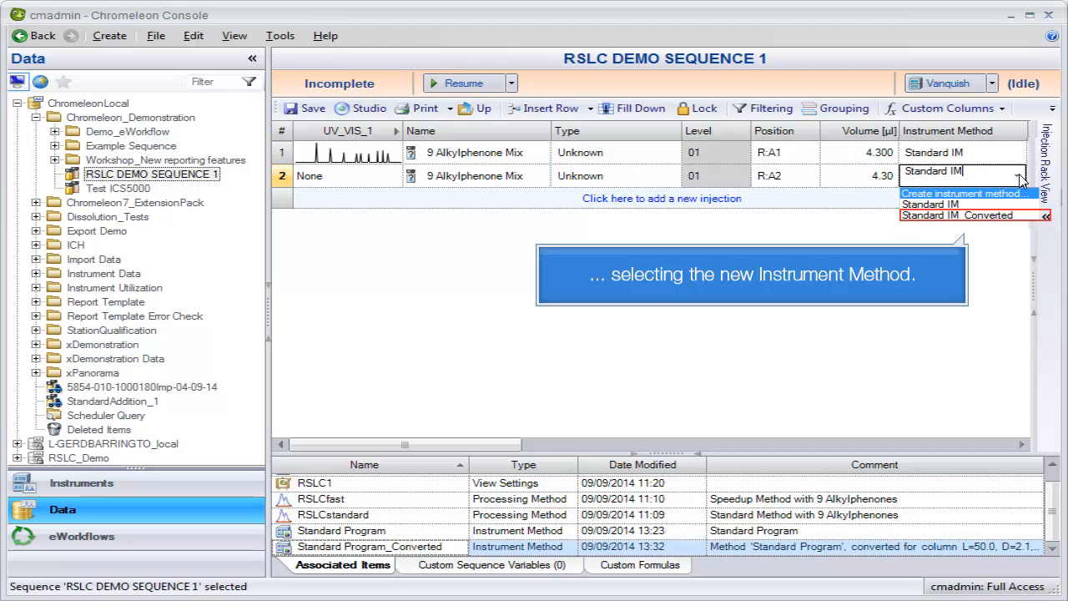
left_click(959, 214)
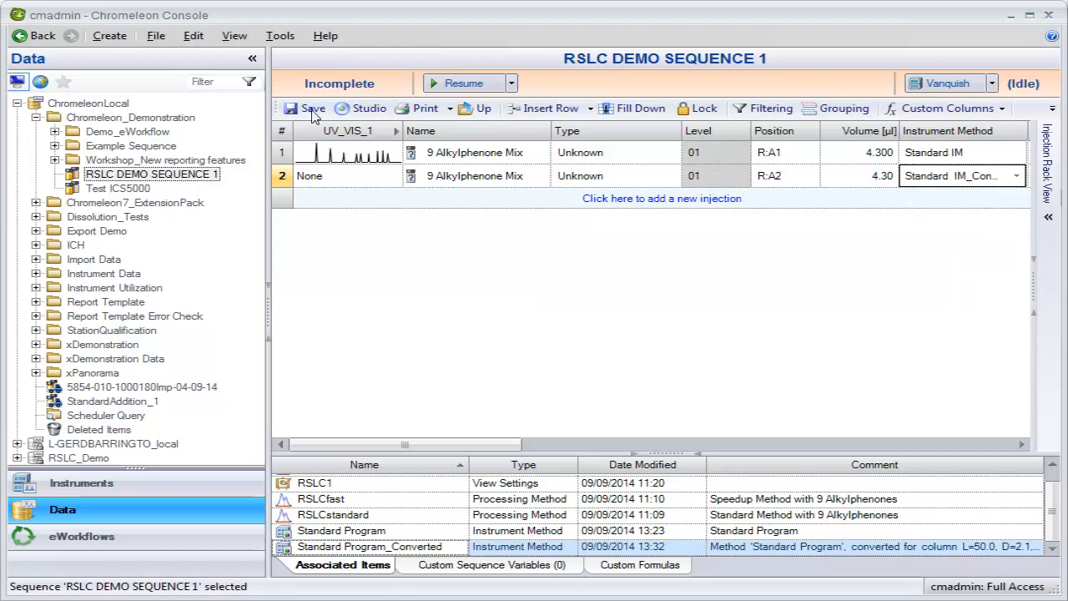